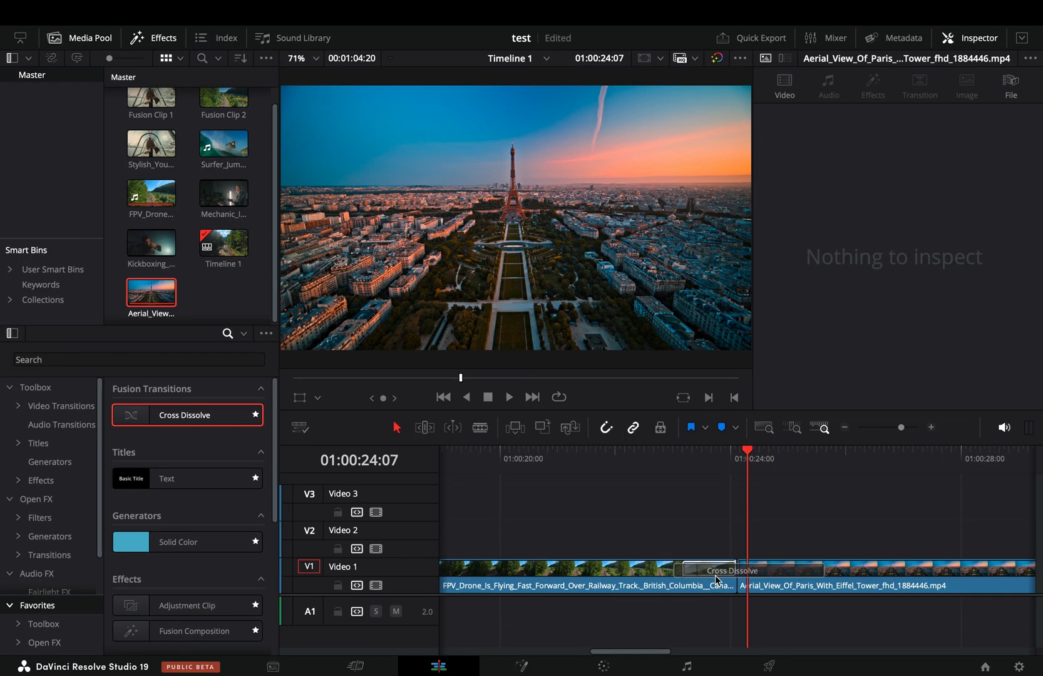
- Insert a Merge between the first clip and output, set to Difference apply mode
click(743, 569)
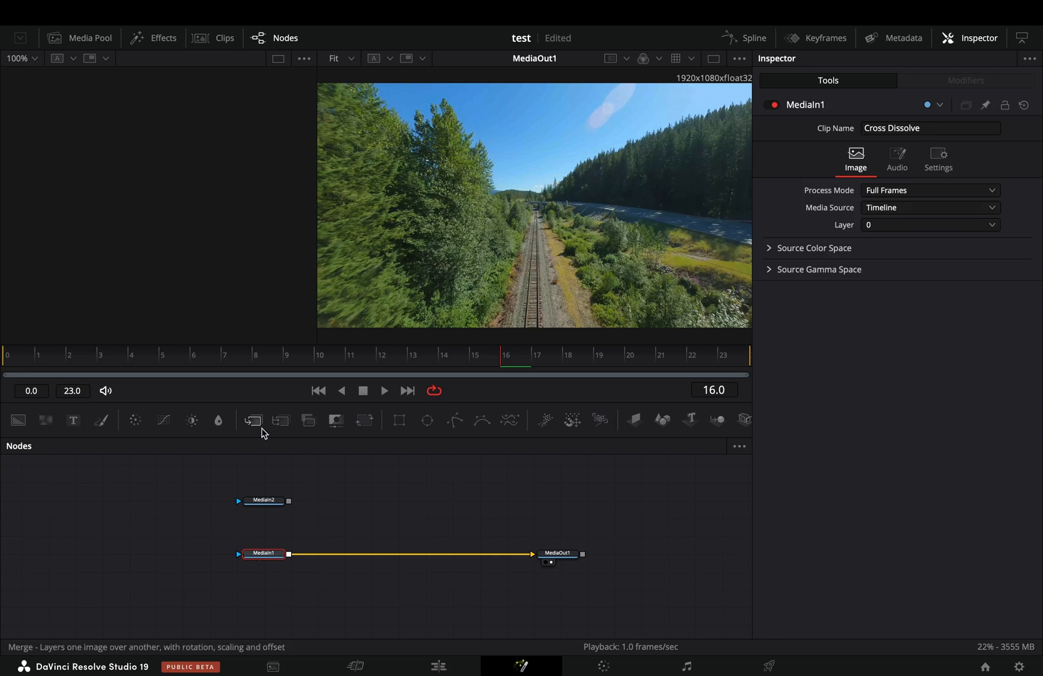
click(253, 419)
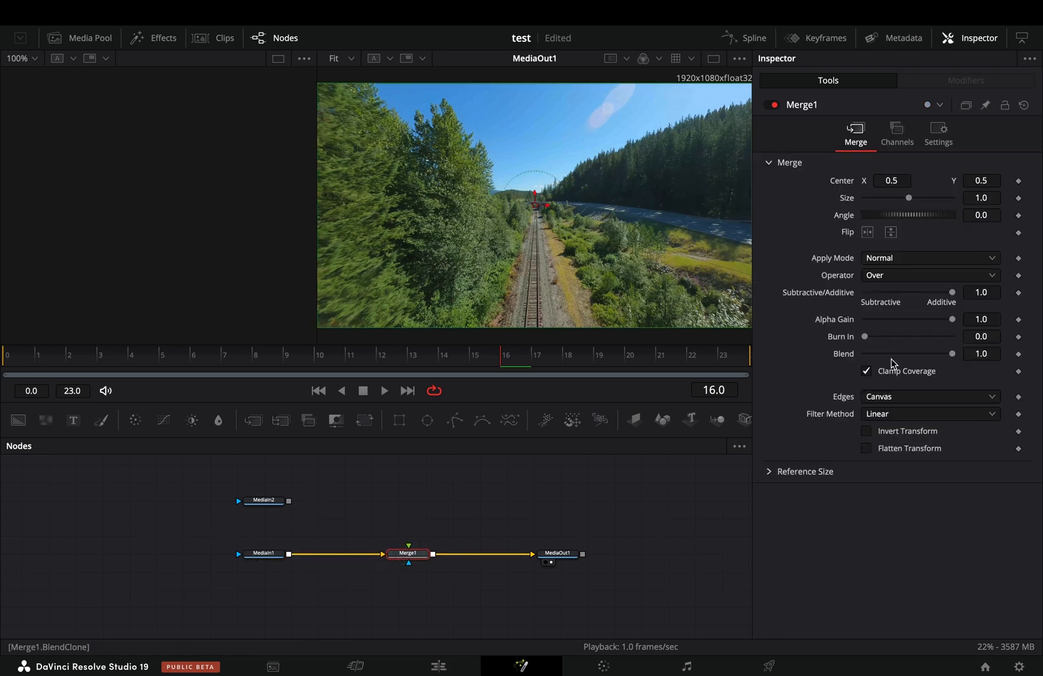
click(928, 258)
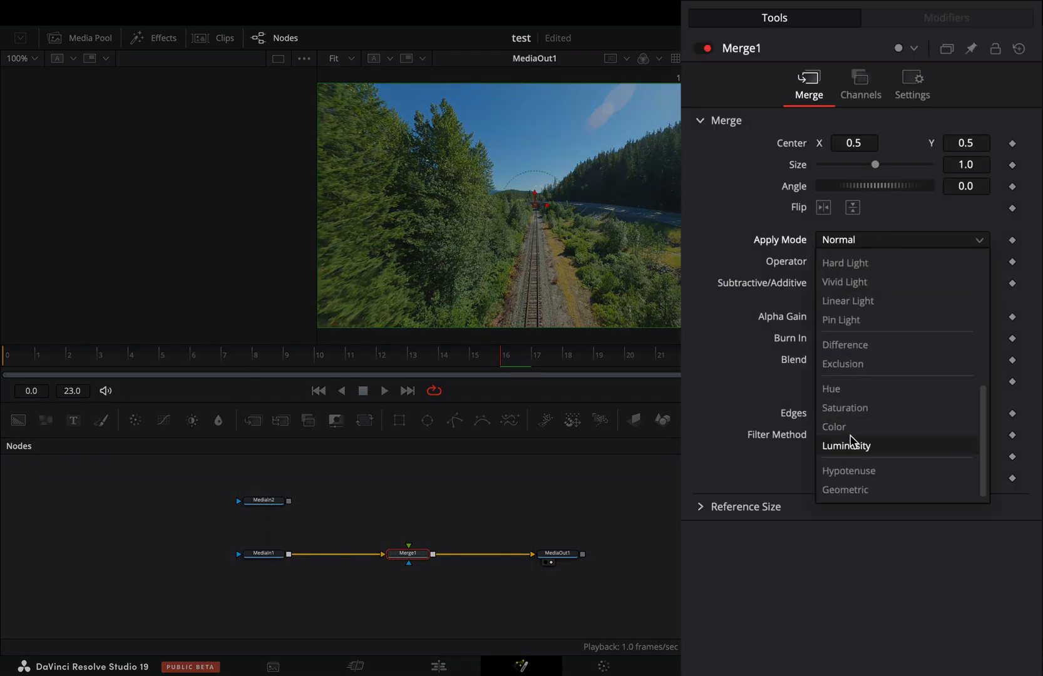
click(844, 344)
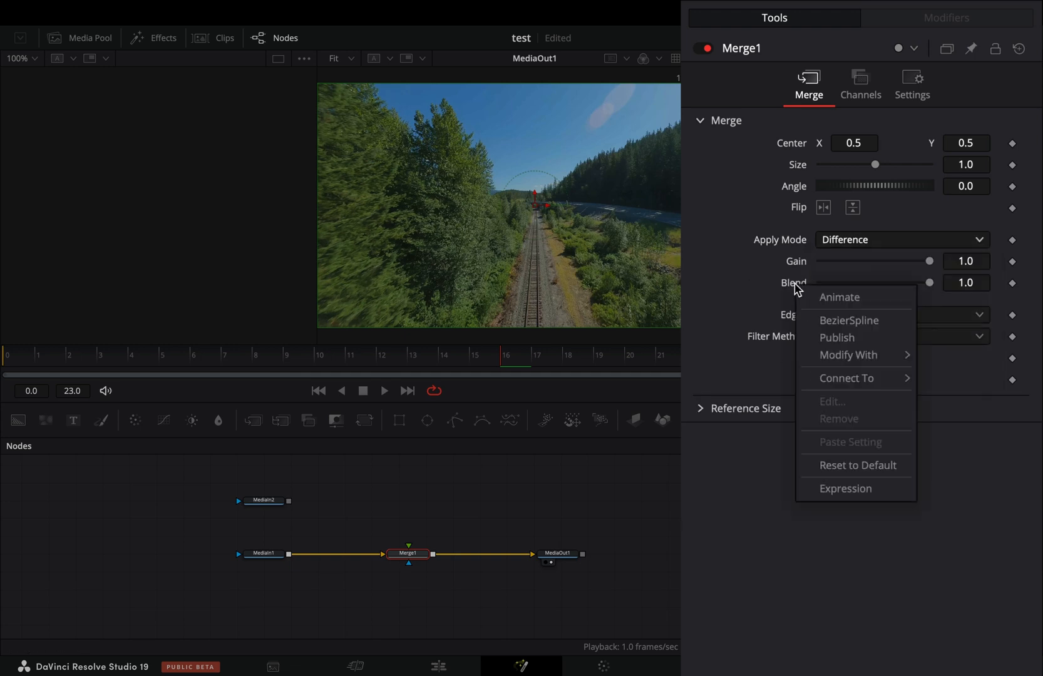
- Drive the Merge Blend with expression random(0,1) and invert the second clip's colour into it
click(844, 488)
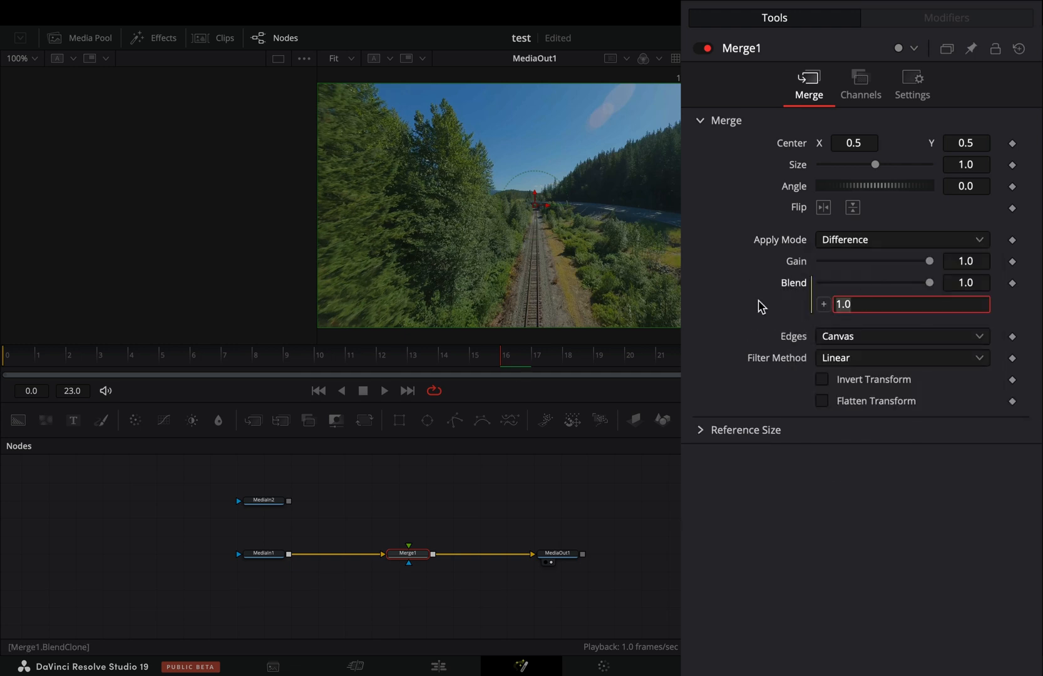
text(random(0,1))
text(inv)
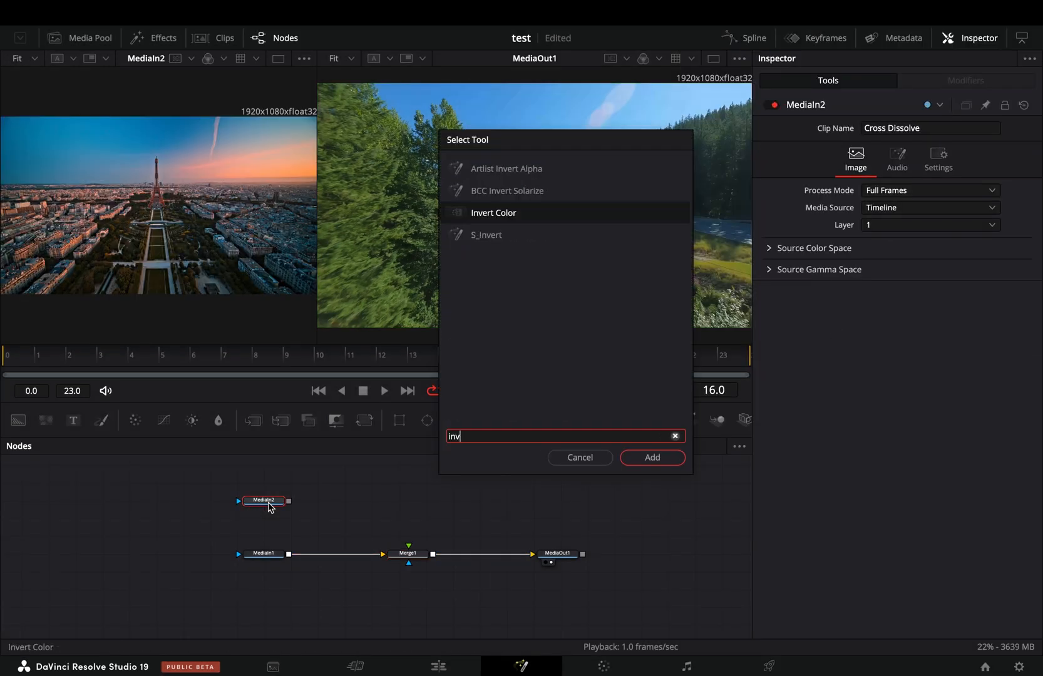
click(651, 457)
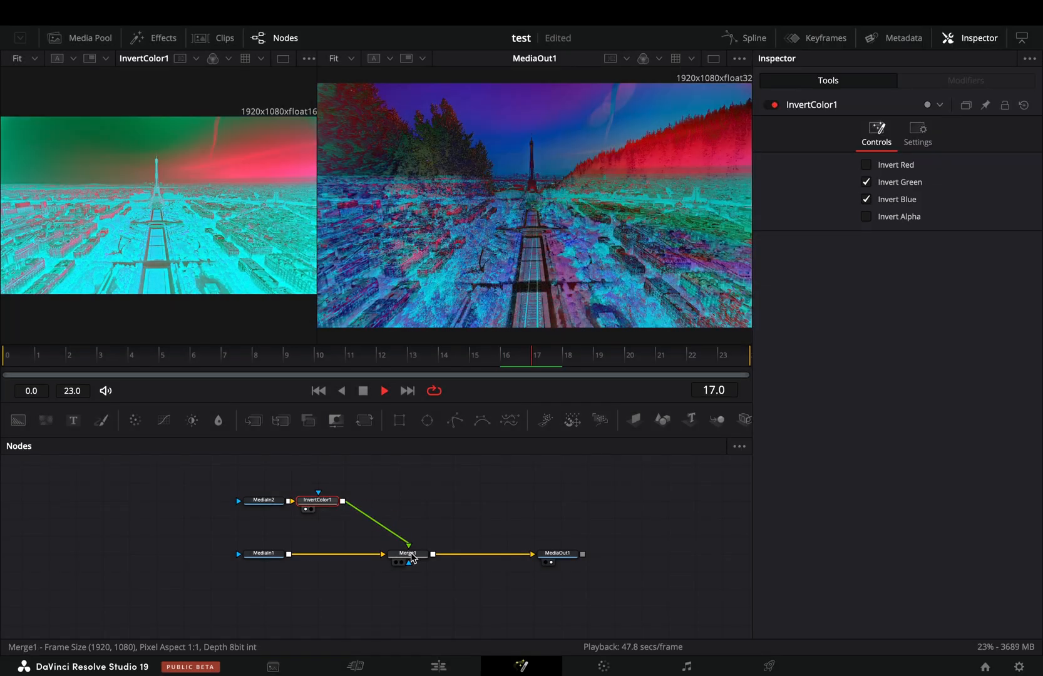
- Insert a Grain tool after InvertColor1 on the second clip before the merge
text(grain)
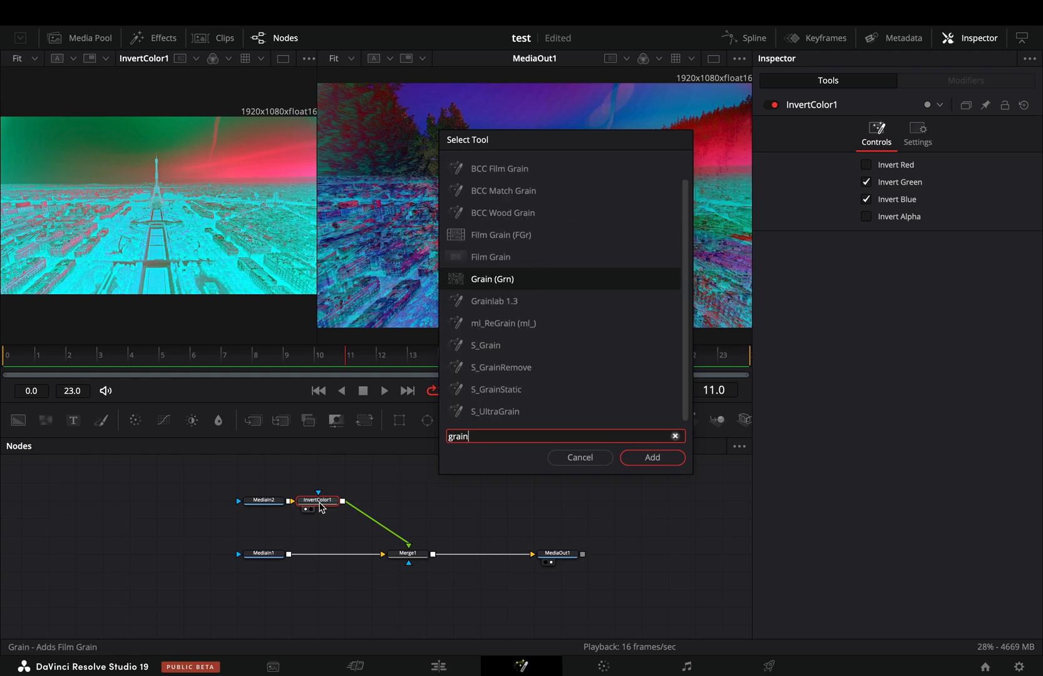
click(651, 456)
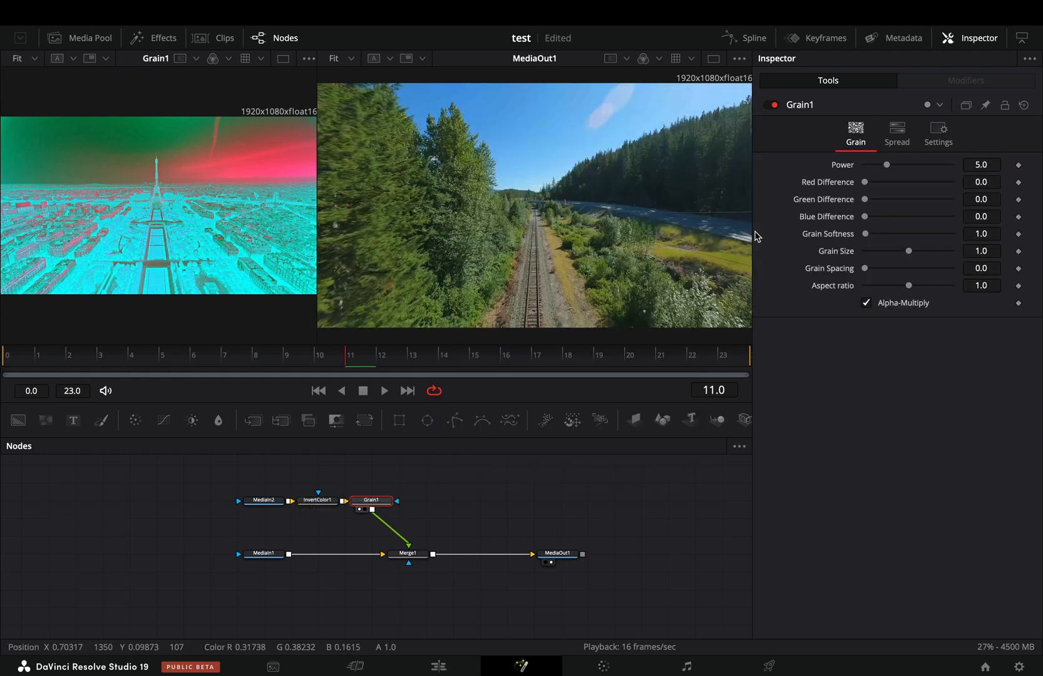